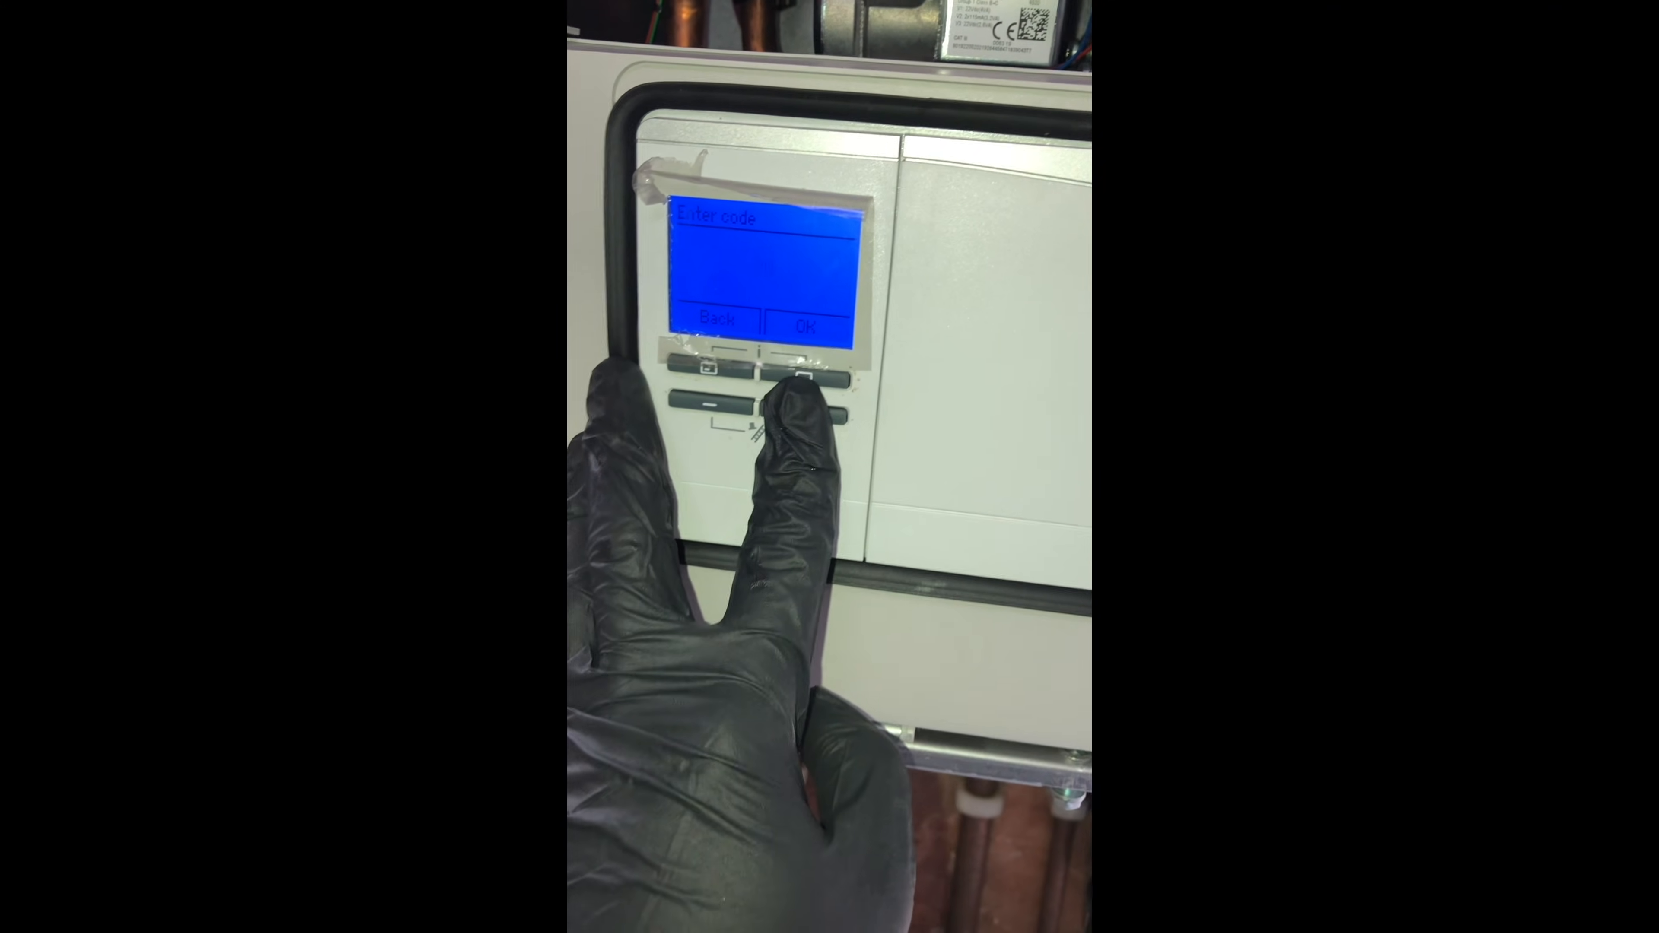
Confirm the installer code to reach the Installer level menu.
{"action": "left_click", "coordinate": [825, 394]}
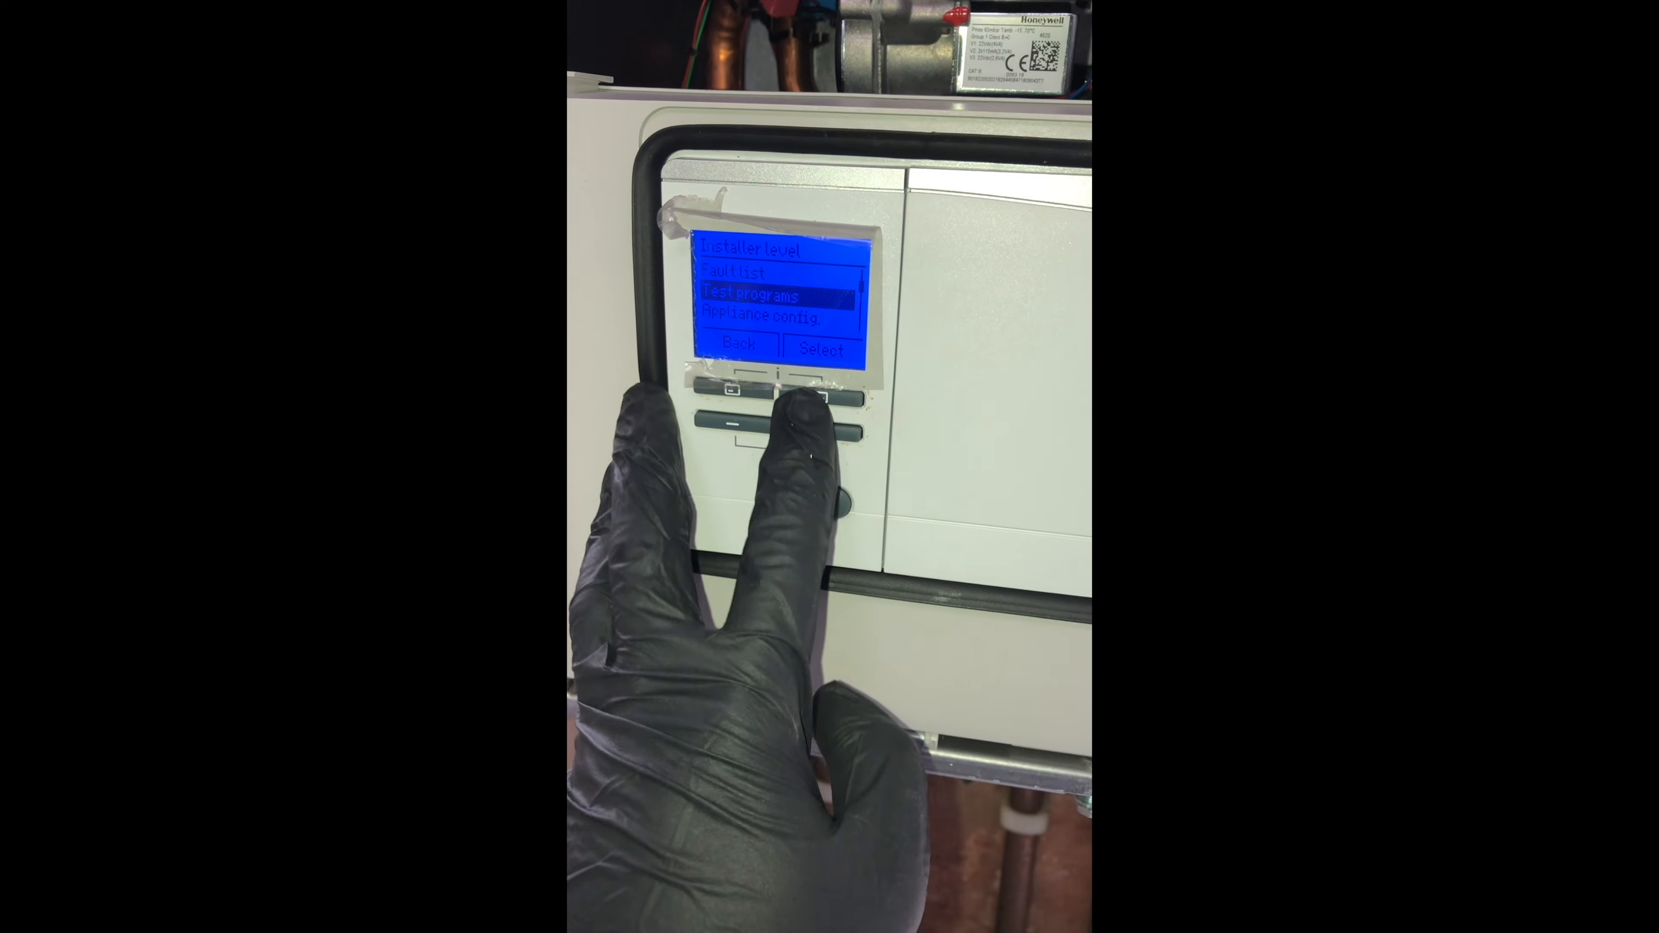
Select Test programs and bring up the P.01 Maximum load check.
{"action": "left_click", "coordinate": [818, 399]}
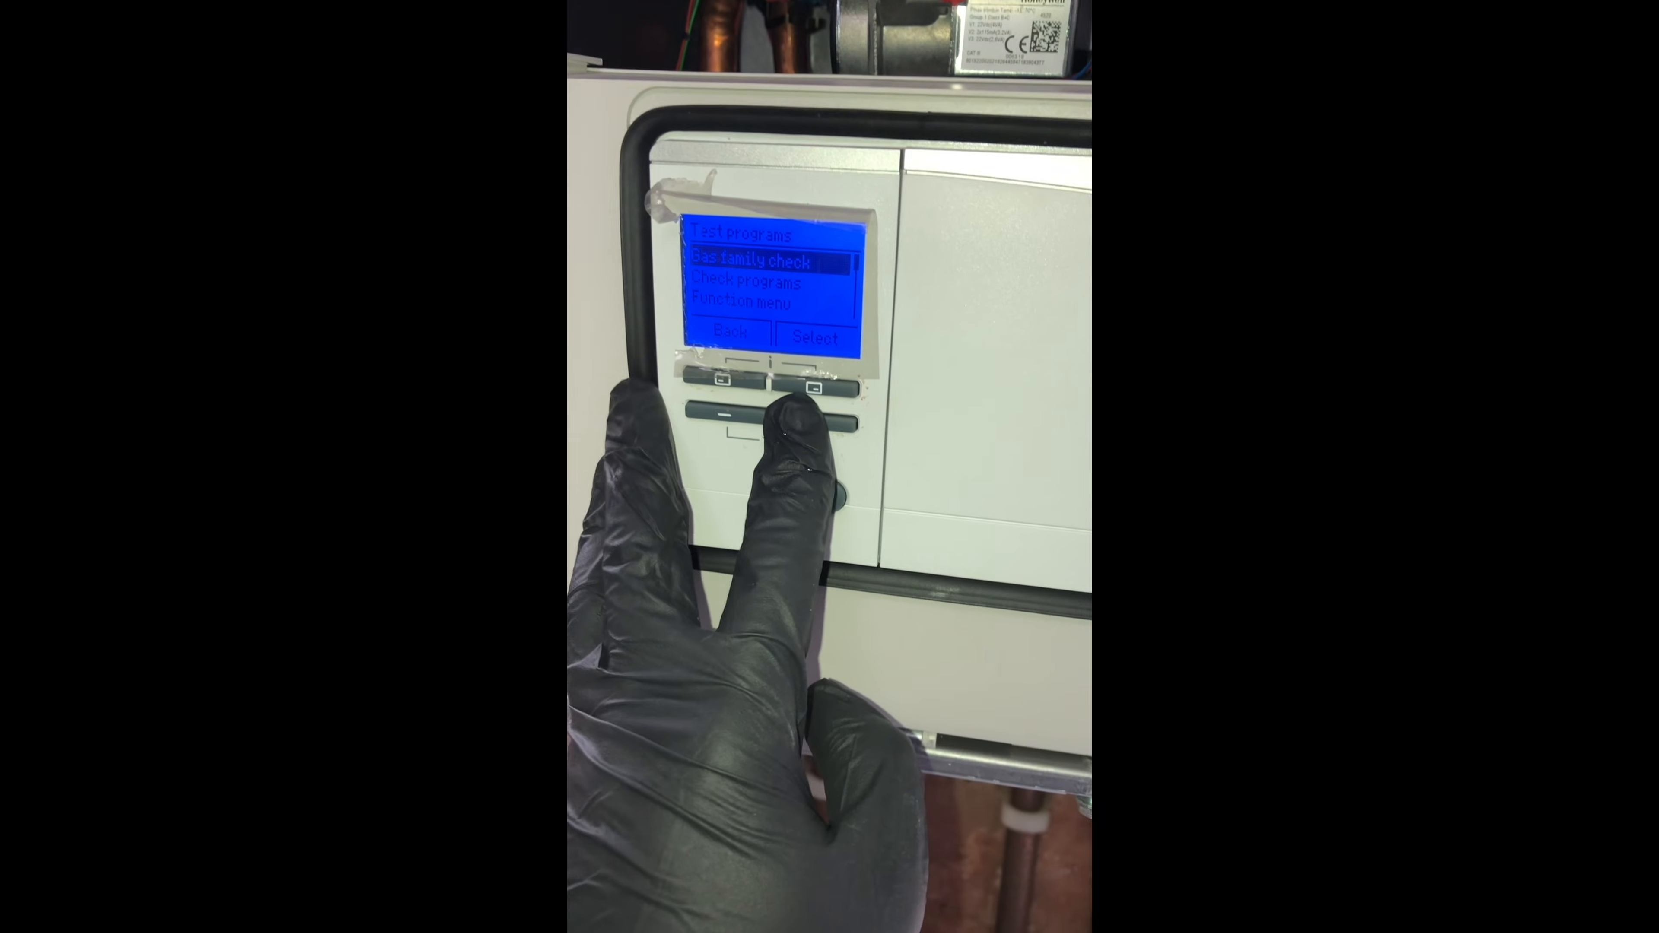
{"action": "left_click", "coordinate": [815, 388]}
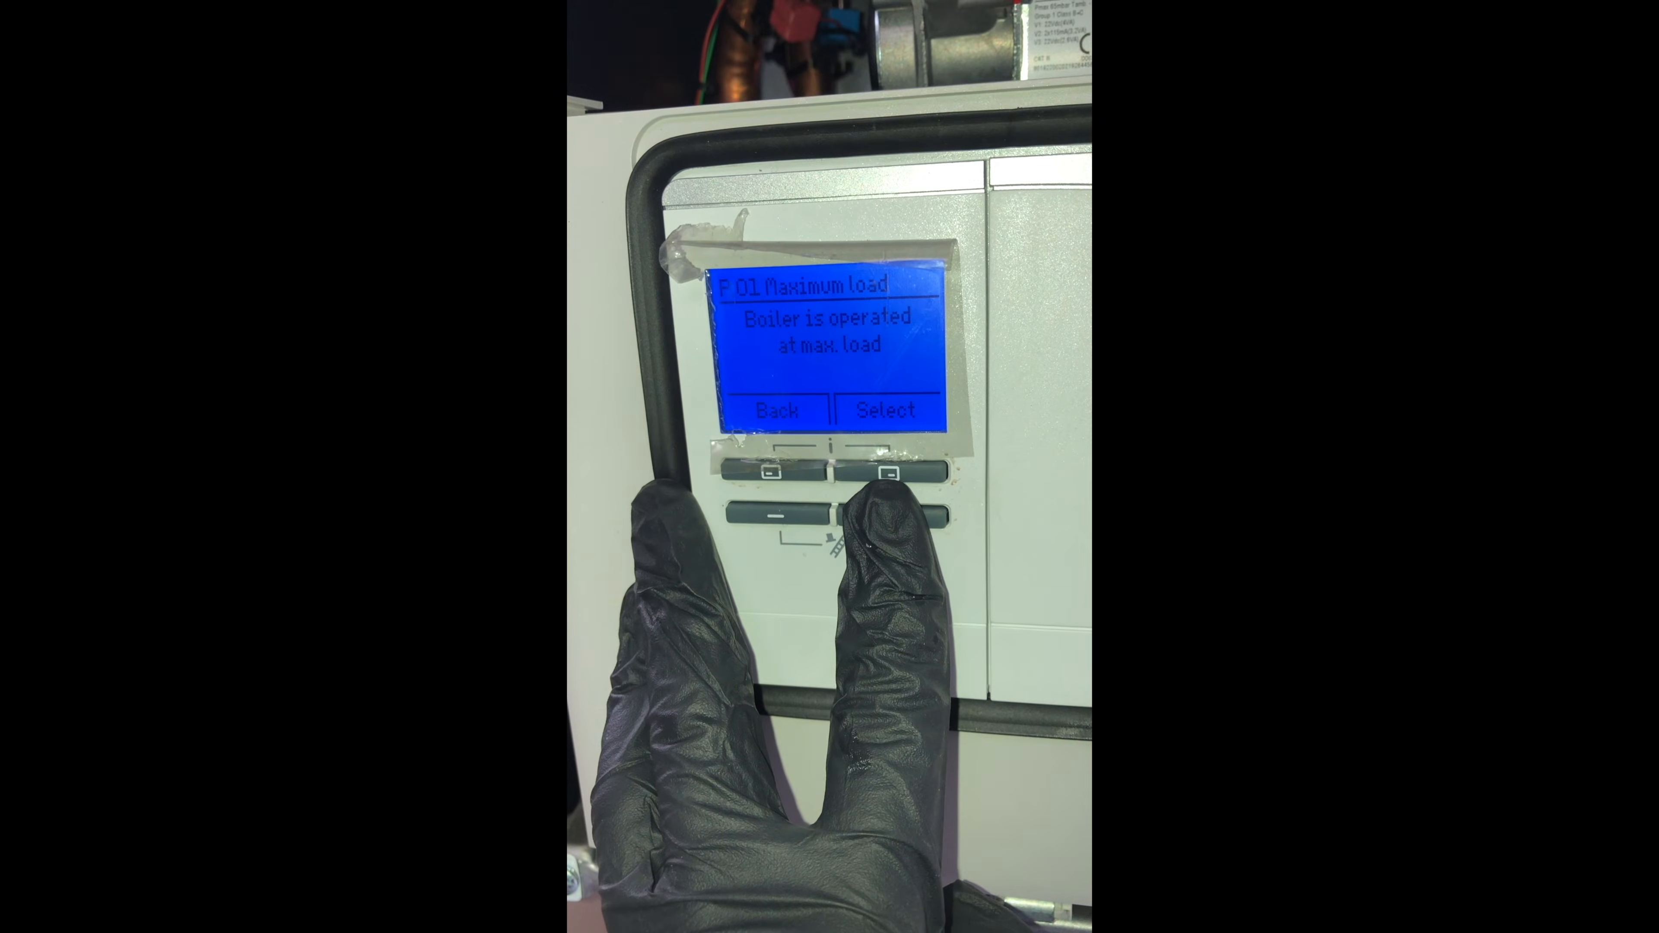
Back out to the home 73 °C temperature display.
{"action": "left_click", "coordinate": [883, 467]}
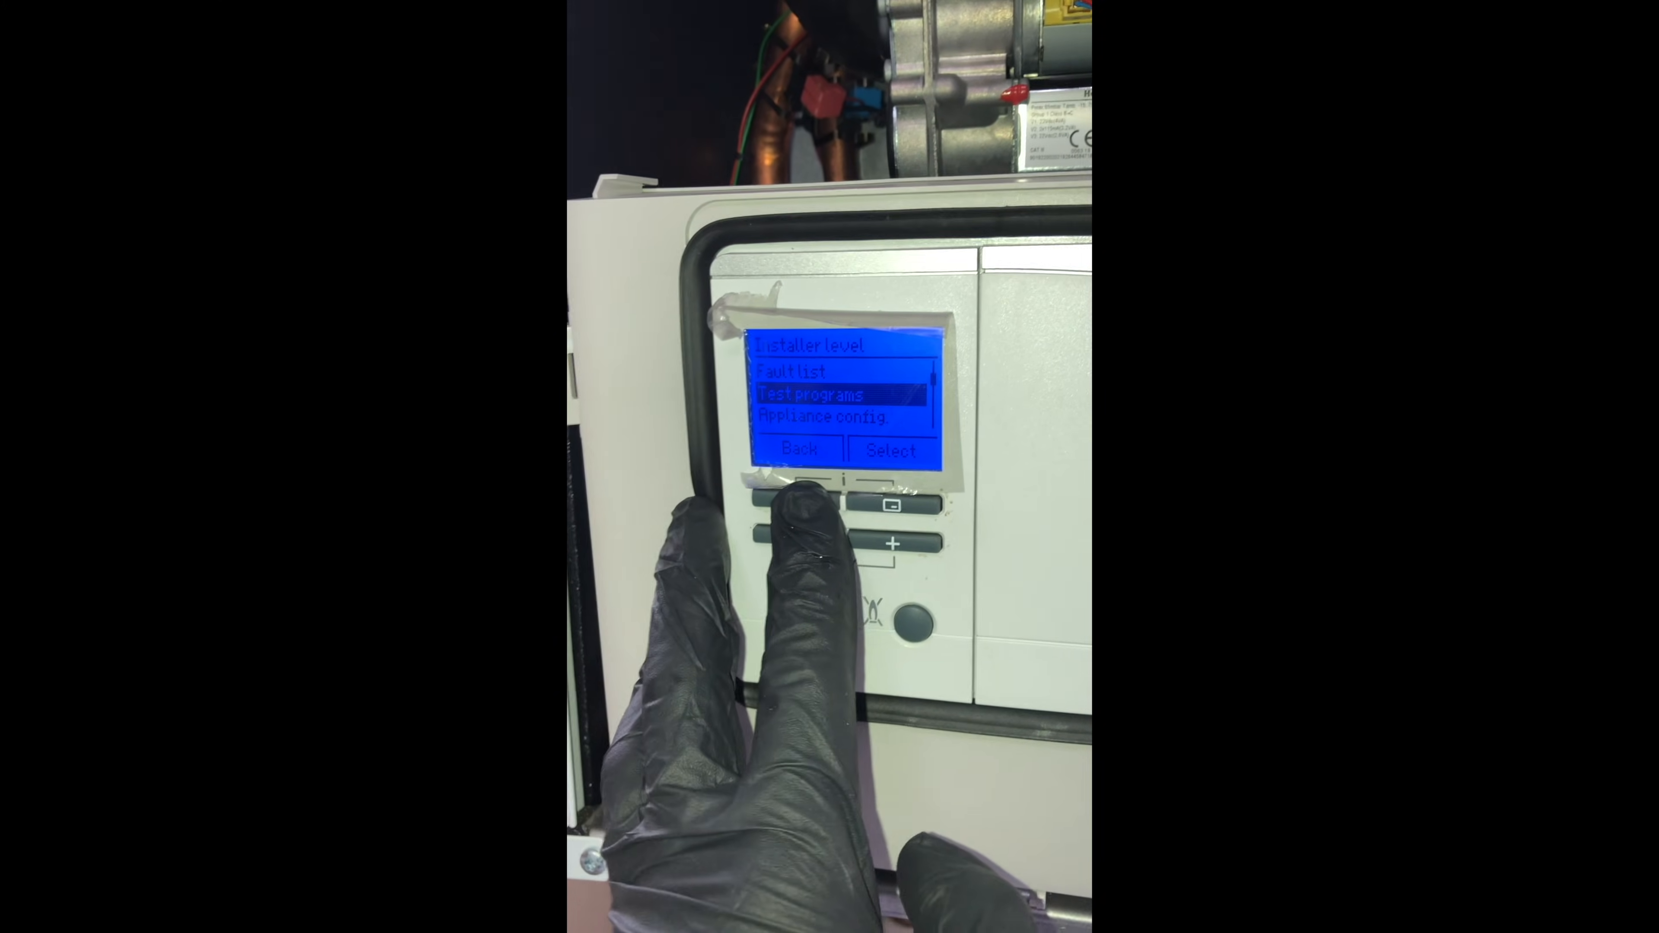
{"action": "left_click", "coordinate": [801, 449]}
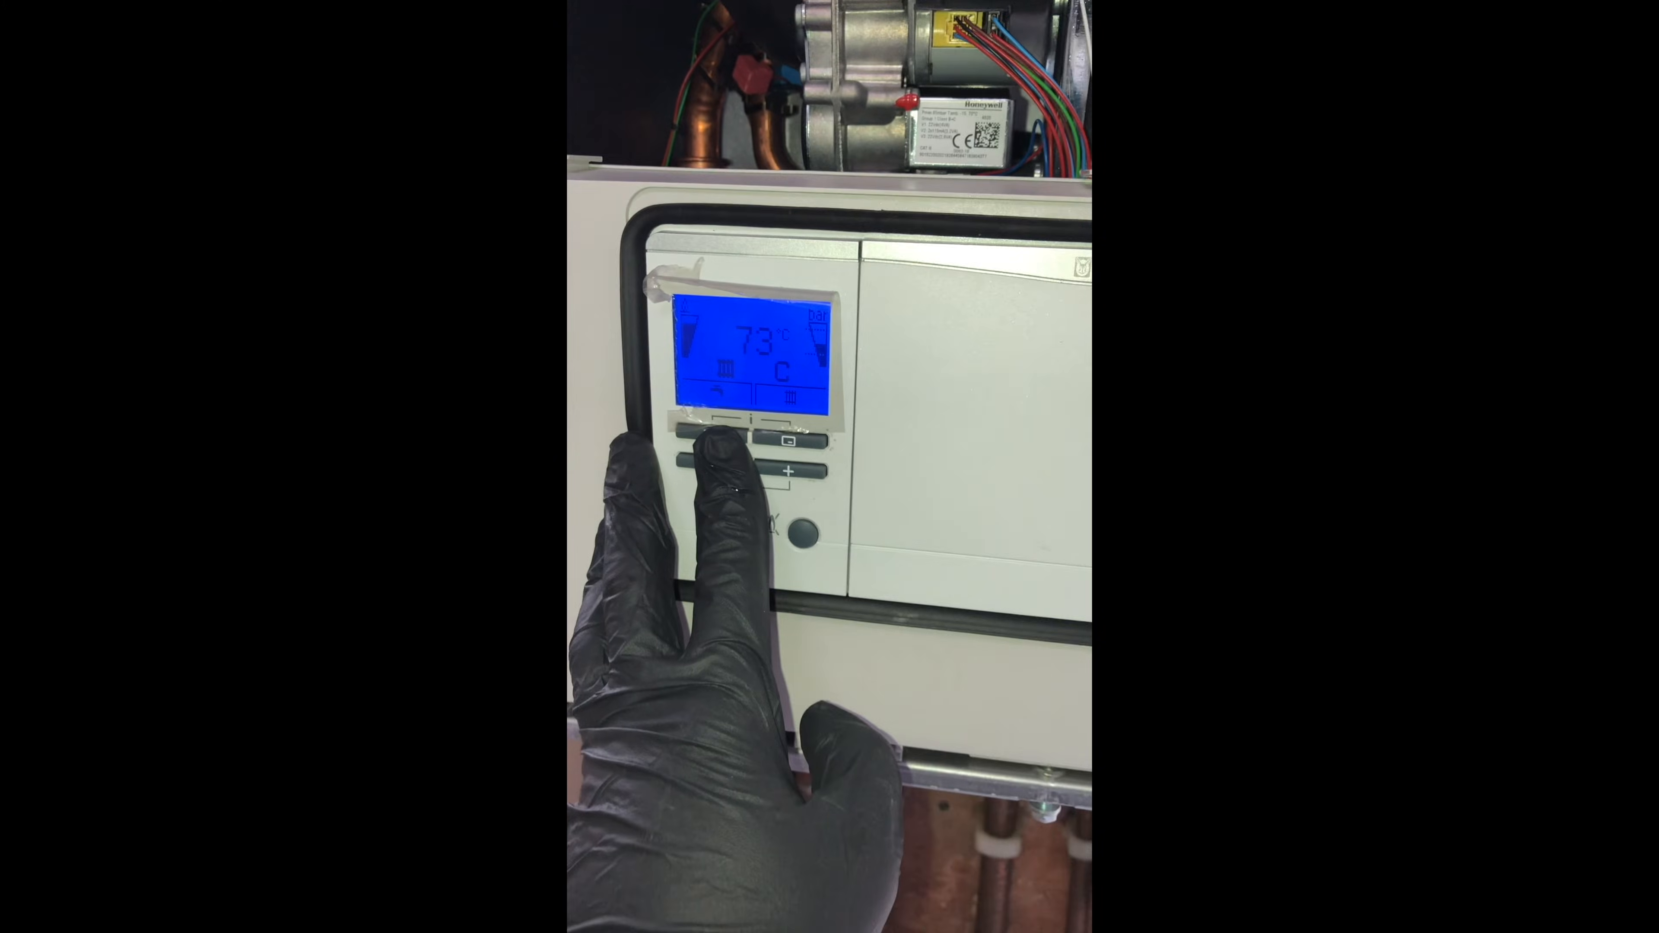